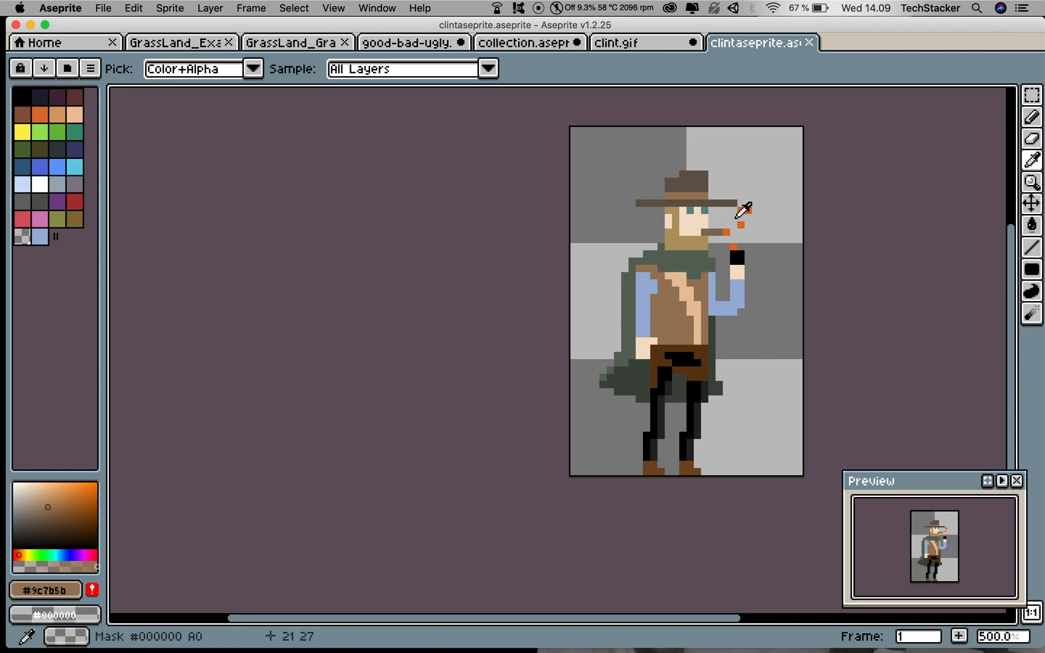
Eyedrop the shirt's light blue and start Edit > Replace Color with it as the source
{"action": "left_click", "coordinate": [646, 296]}
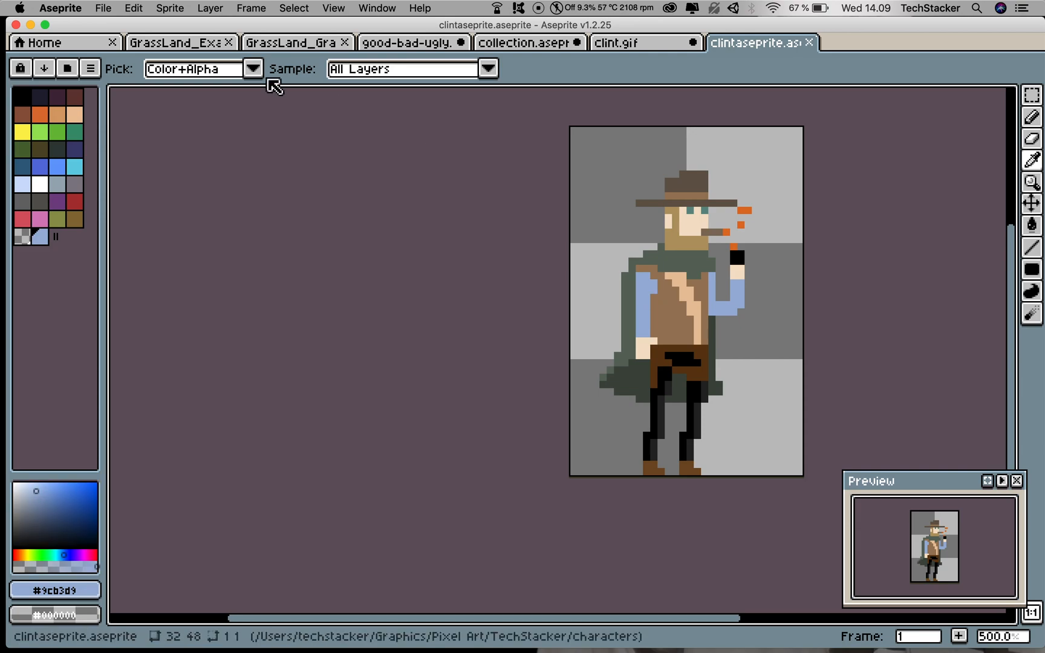
{"action": "left_click", "coordinate": [133, 7]}
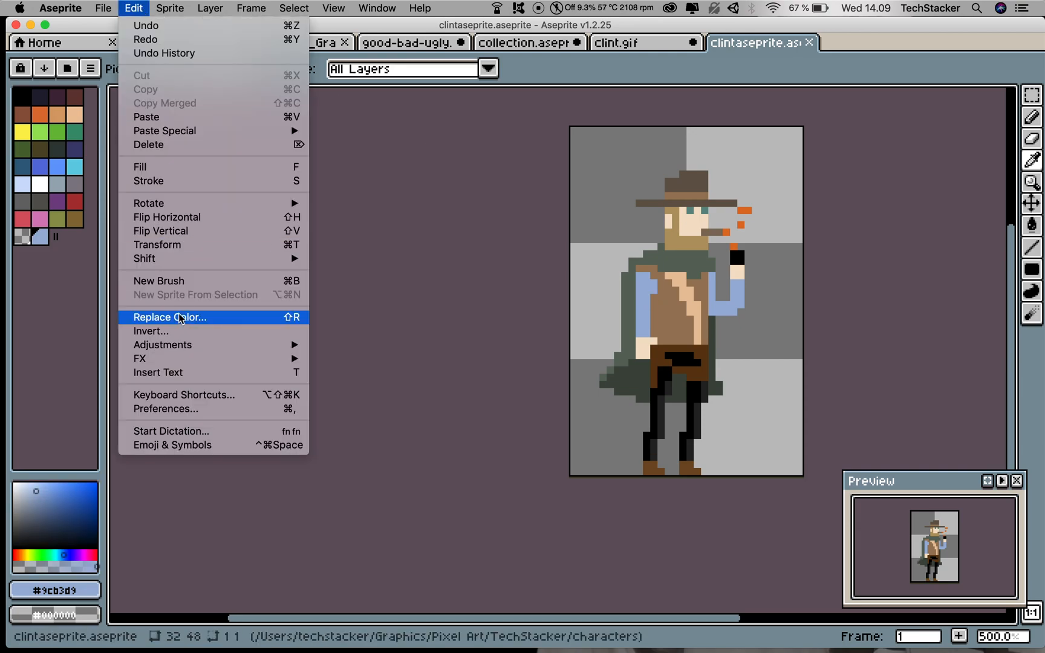
{"action": "left_click", "coordinate": [169, 317]}
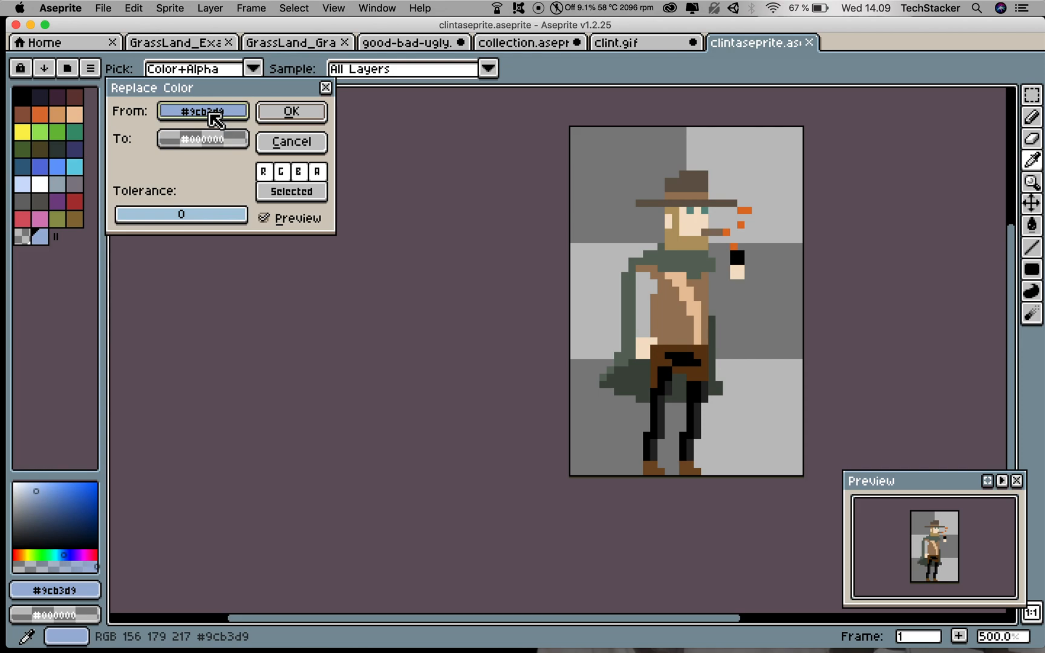
Edit the 'To' swatch, starting from the shirt blue #9cb3d9
{"action": "left_click", "coordinate": [203, 110]}
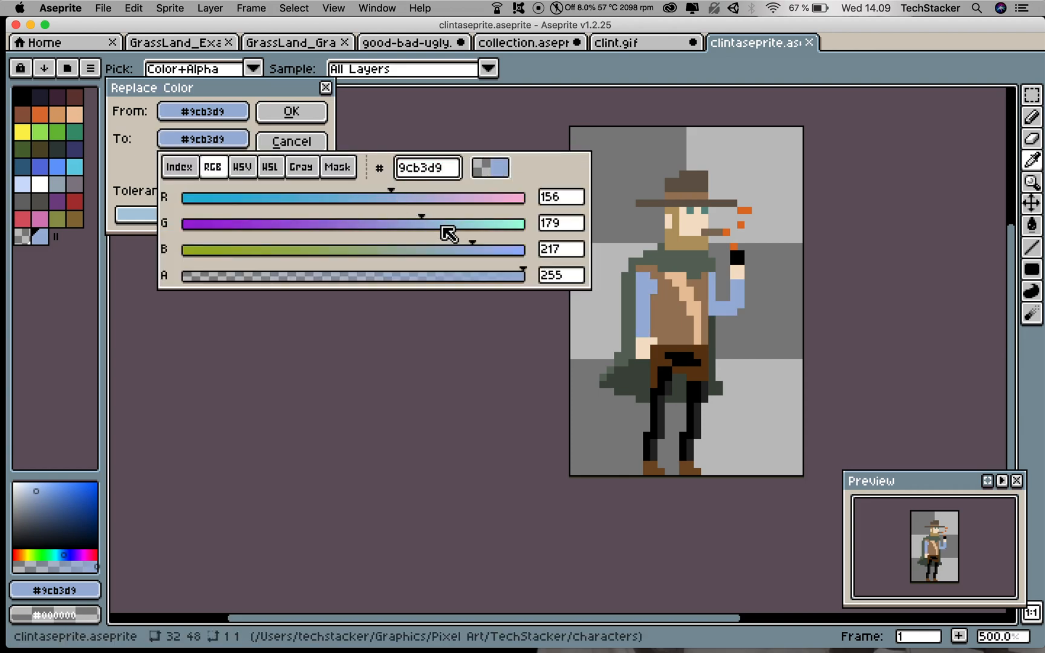
{"action": "mouse_move", "coordinate": [397, 199]}
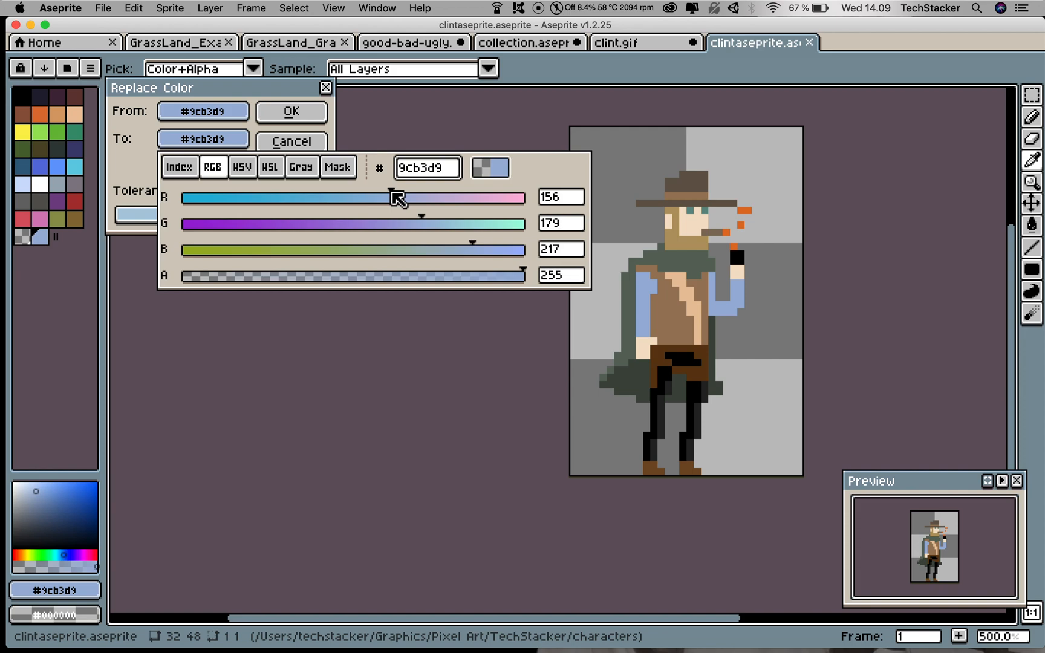
Raise the replacement colour's red to 255, giving pink #ffb3d9 on the shirt preview
{"action": "left_click_drag", "start_coordinate": [393, 196], "coordinate": [310, 196]}
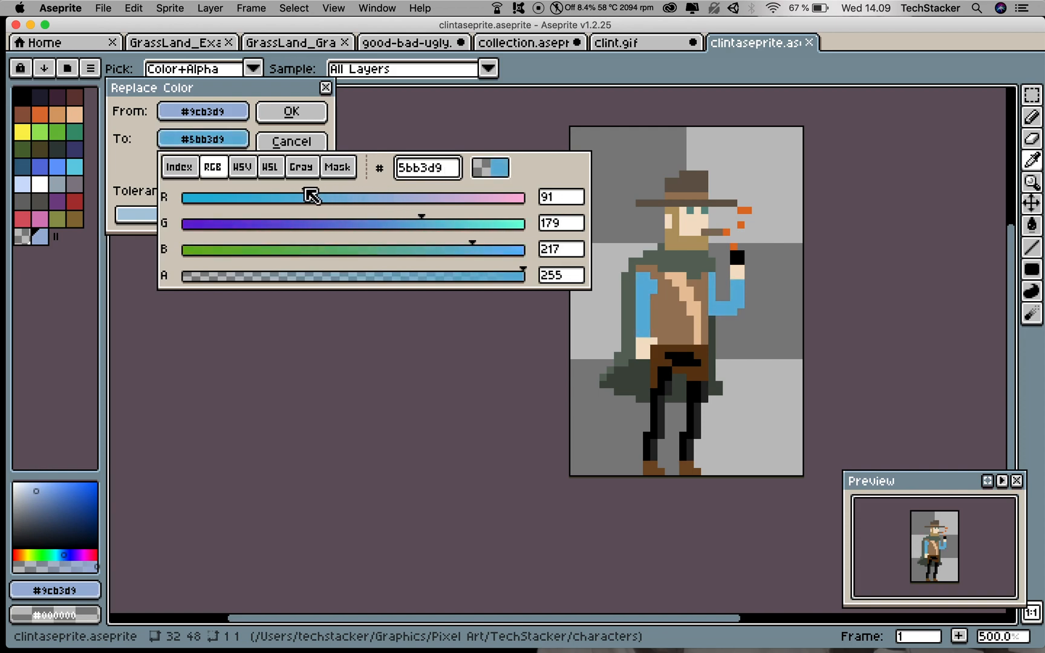
{"action": "left_click_drag", "start_coordinate": [313, 197], "coordinate": [292, 198]}
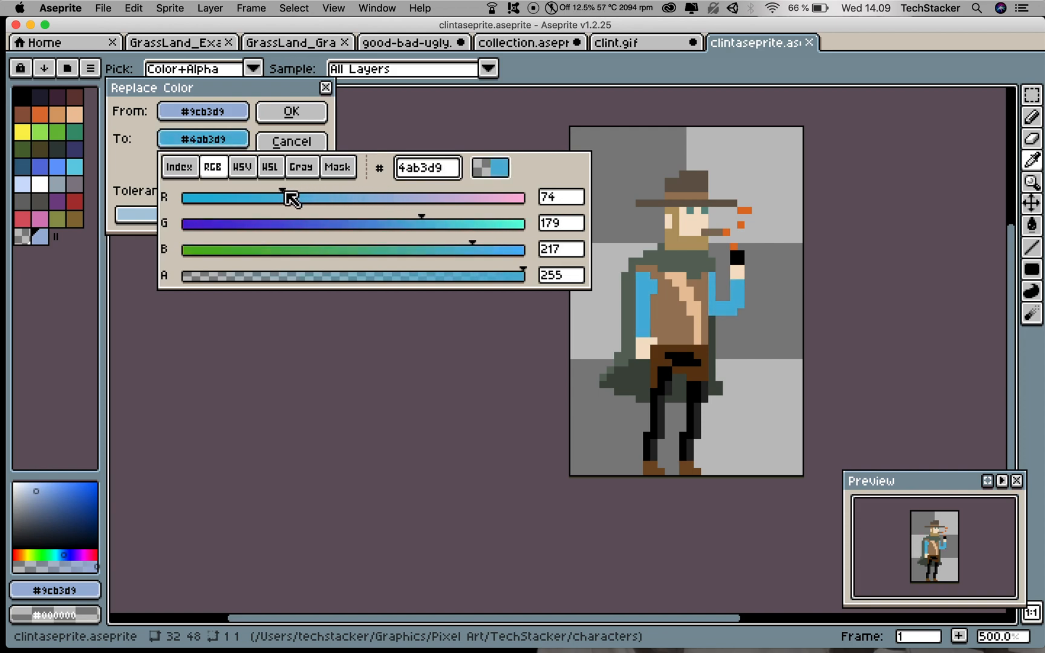
{"action": "left_click_drag", "start_coordinate": [277, 197], "coordinate": [453, 197]}
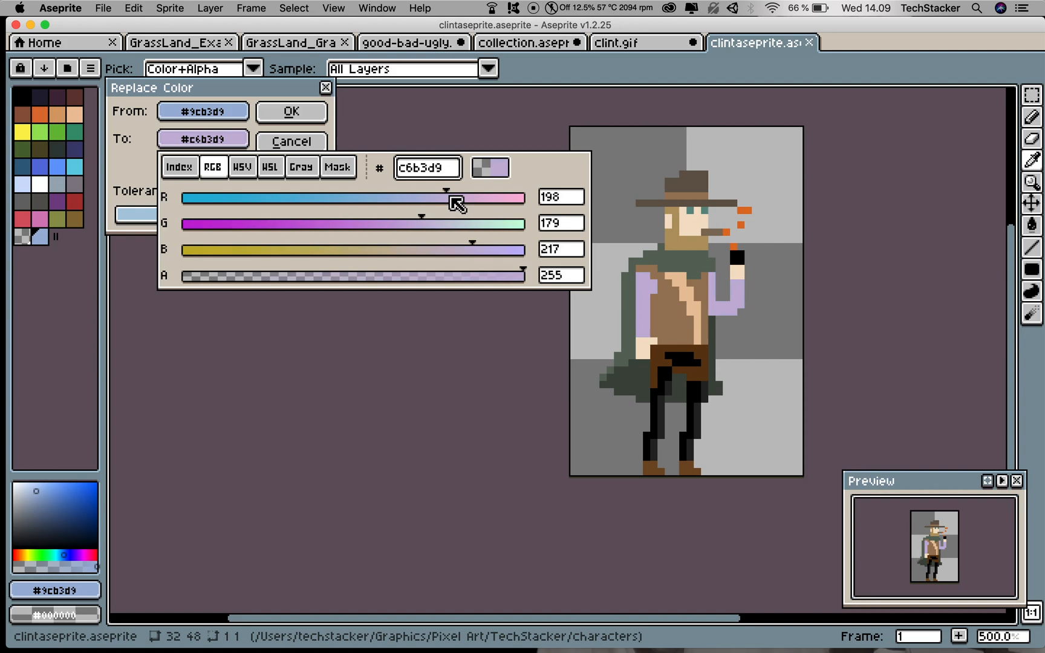
{"action": "left_click_drag", "start_coordinate": [454, 196], "coordinate": [526, 196]}
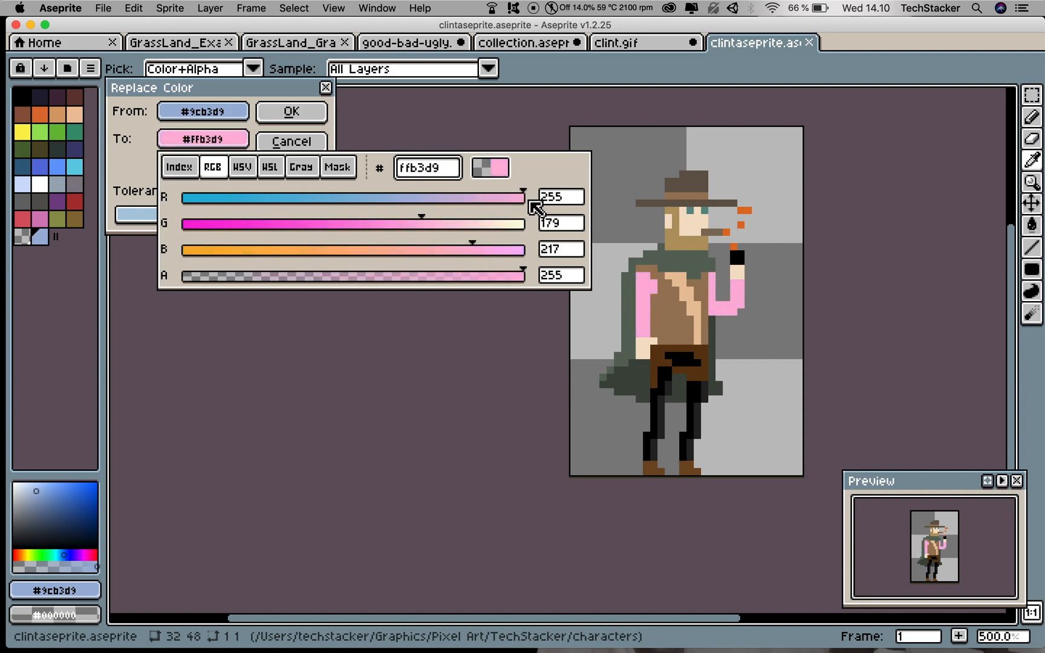